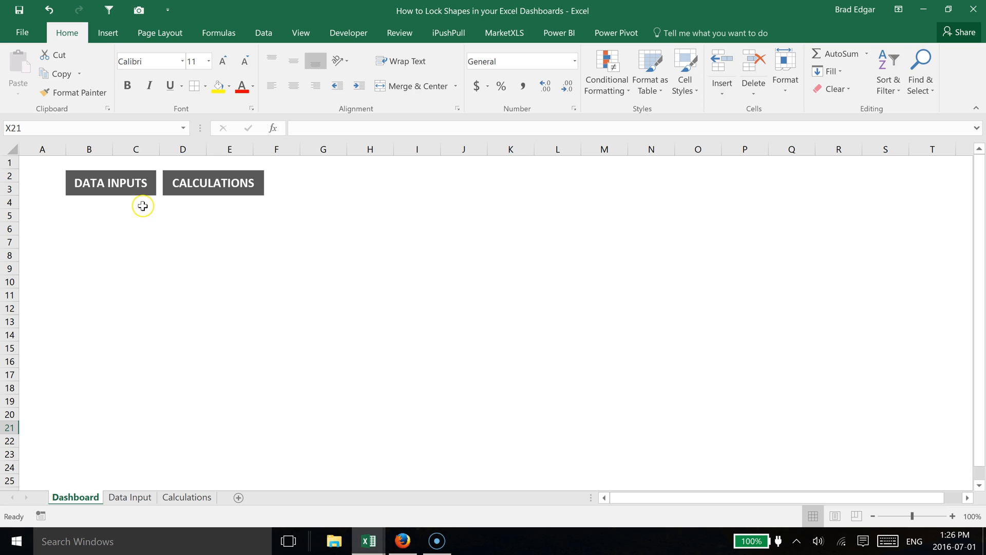
pyautogui.moveTo(116, 179)
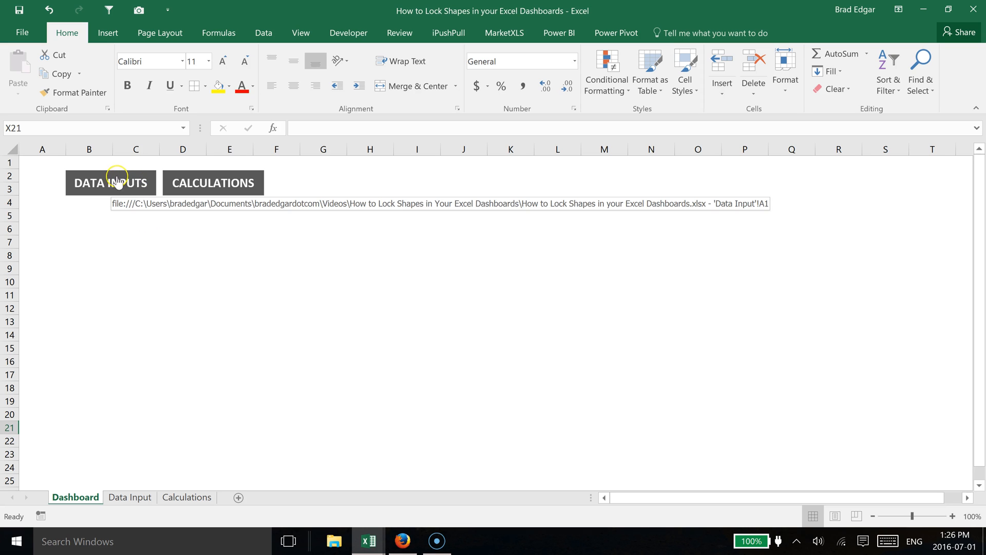
# Test-move the DATA INPUTS shape, put it back, and keep cells A1:I4 locked.
pyautogui.rightClick(126, 177)
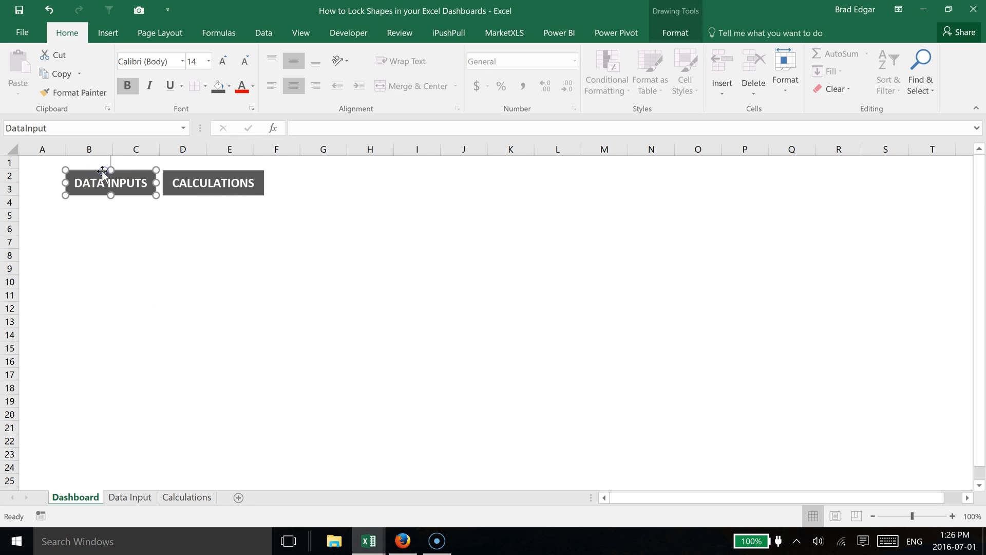
pyautogui.moveTo(109, 183); pyautogui.dragTo(190, 264)
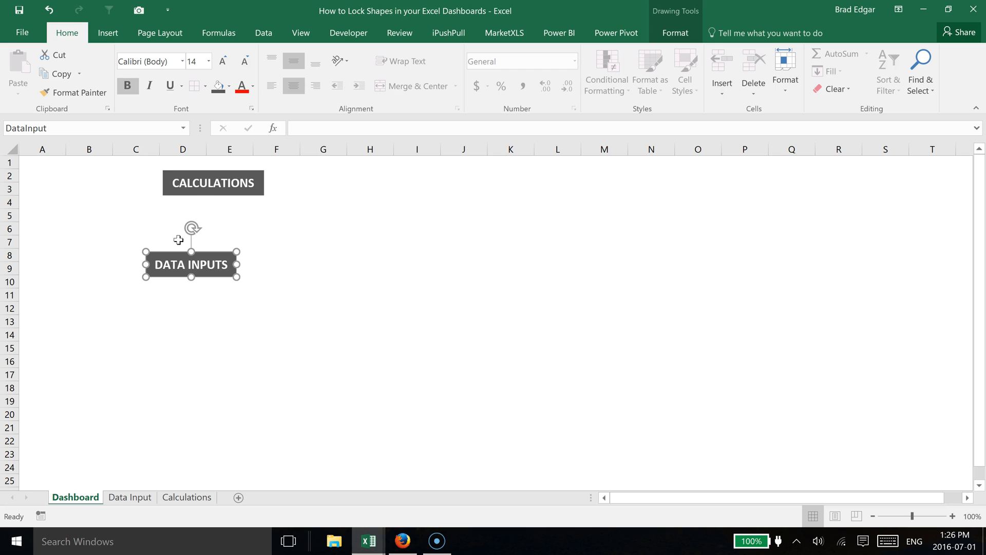
pyautogui.moveTo(190, 264); pyautogui.dragTo(110, 182)
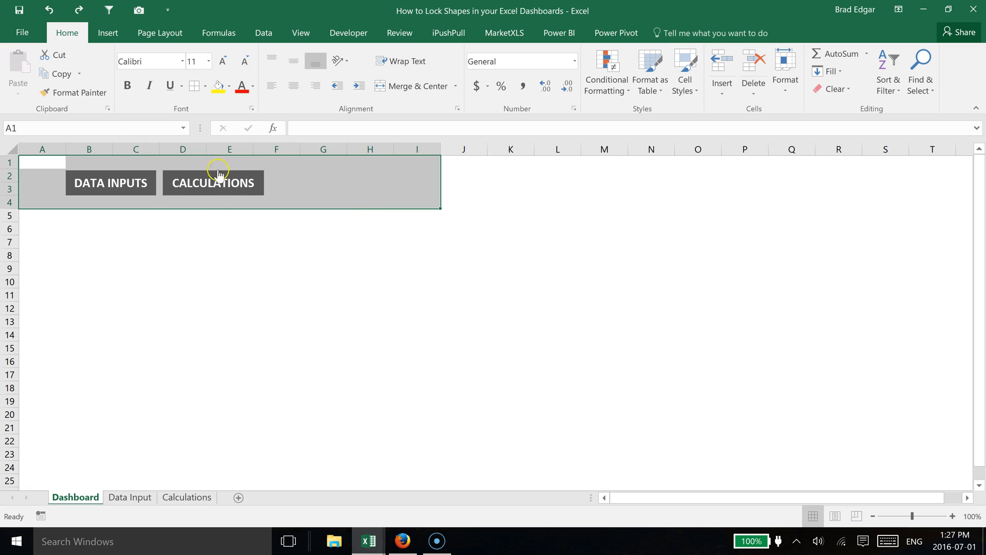
pyautogui.moveTo(138, 196)
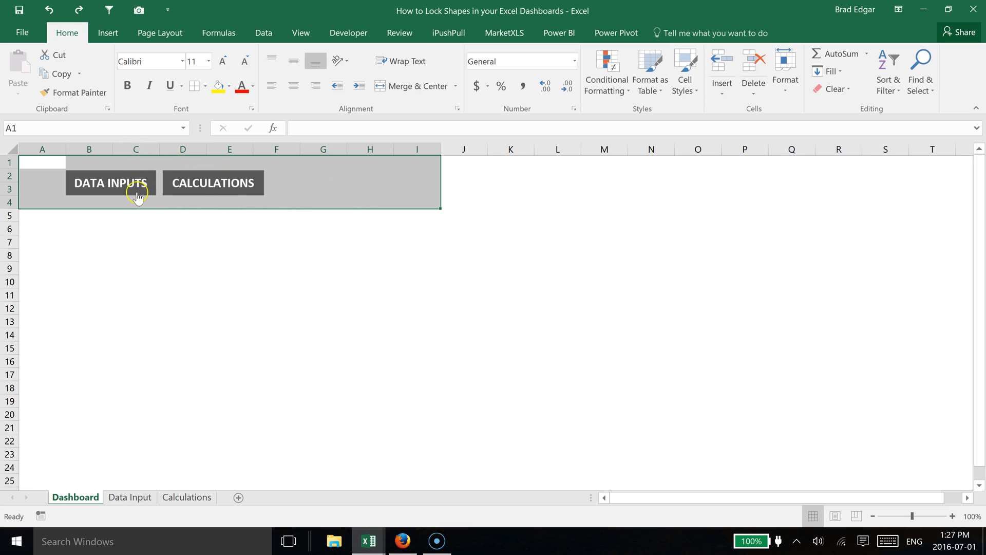
pyautogui.moveTo(316, 199)
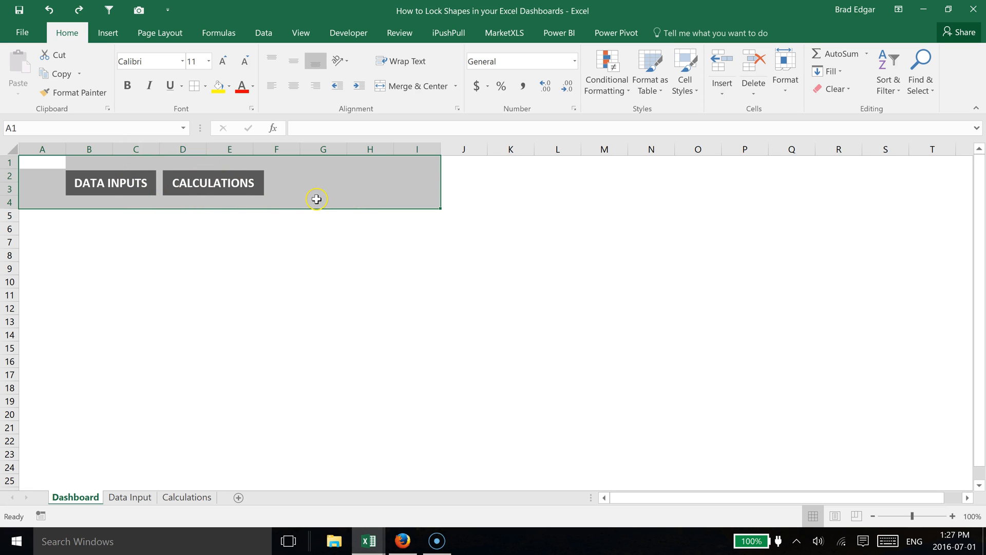
pyautogui.moveTo(367, 428)
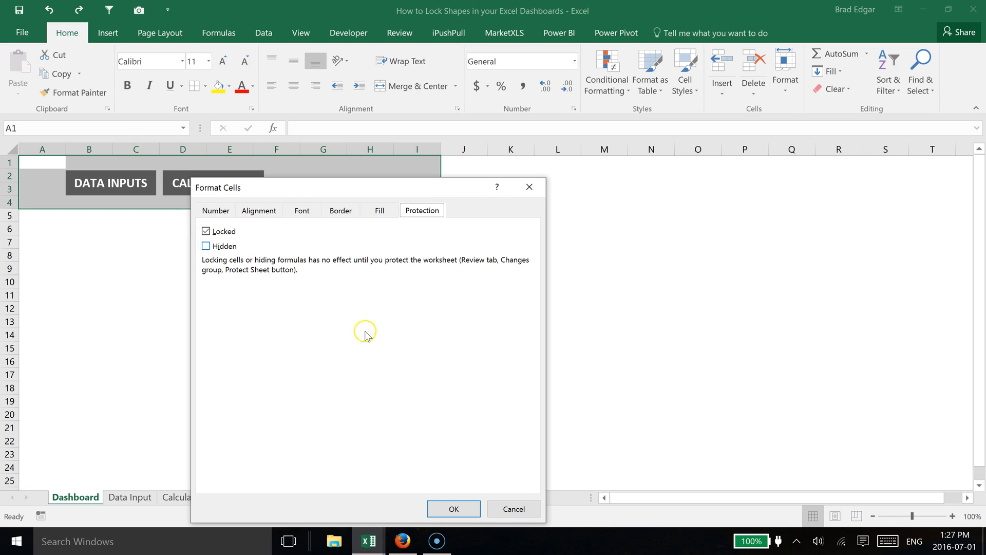
pyautogui.click(454, 509)
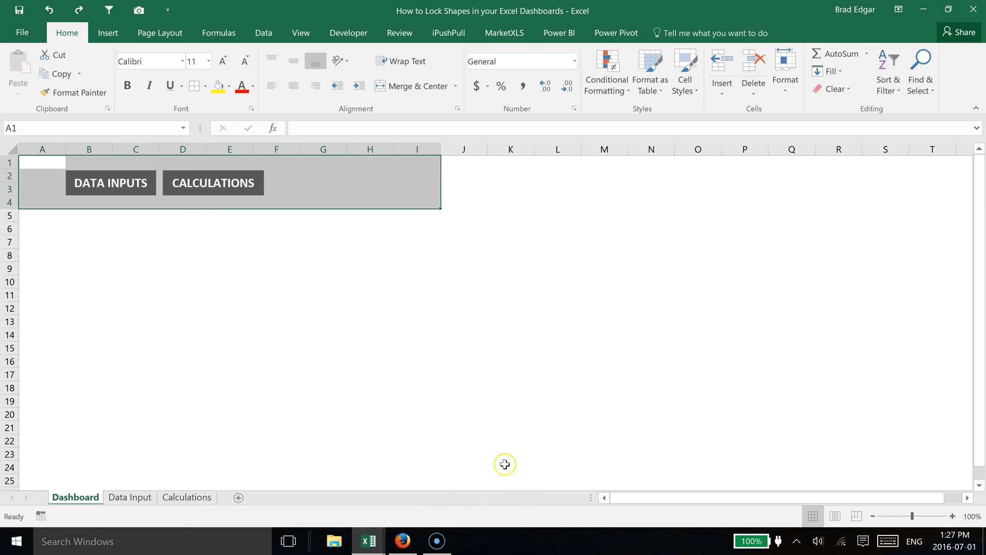
pyautogui.moveTo(361, 190)
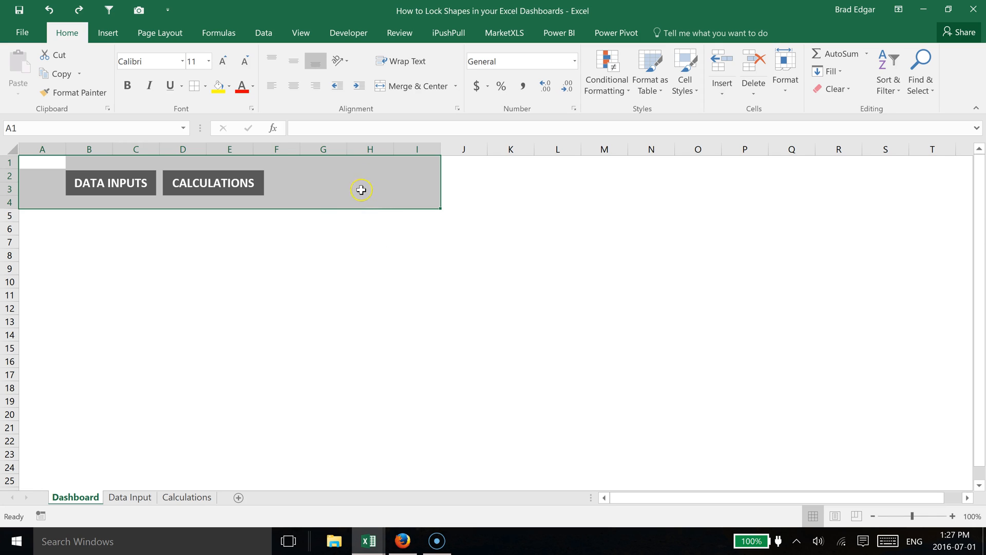
pyautogui.moveTo(368, 202)
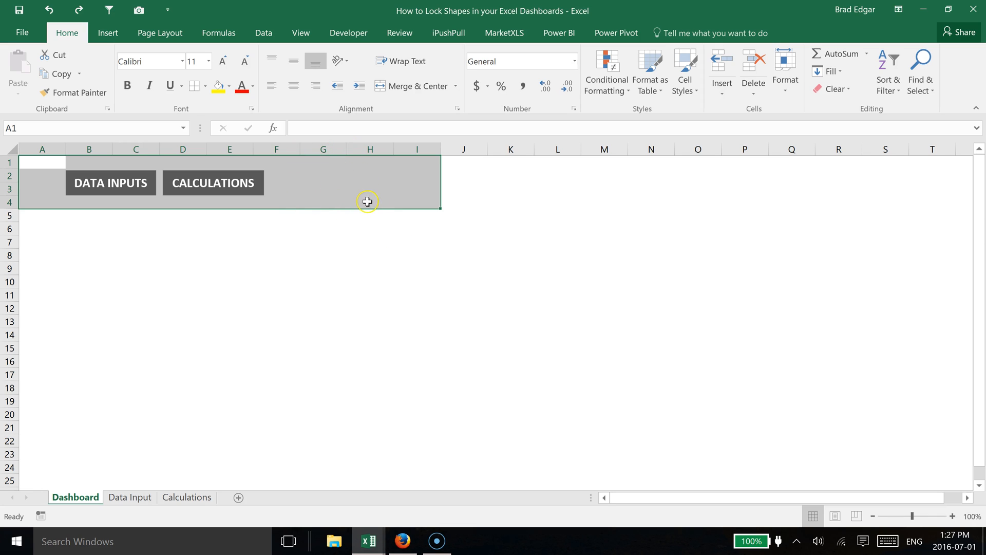
pyautogui.moveTo(352, 193)
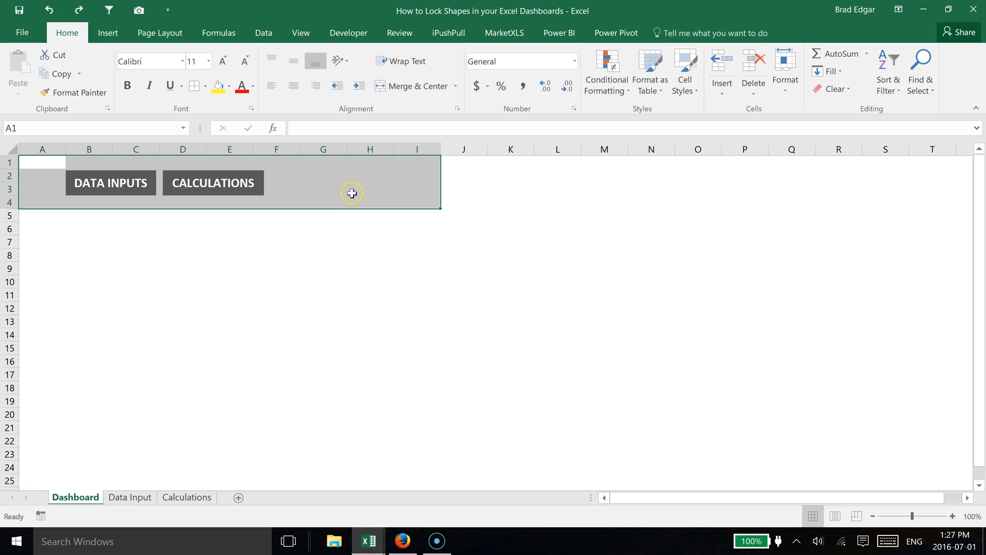
pyautogui.moveTo(371, 164)
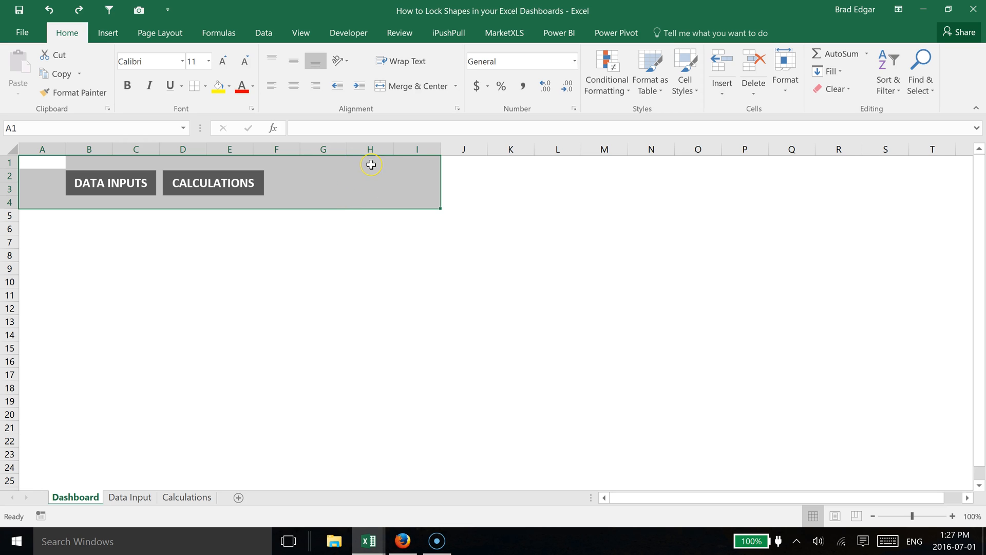
# Turn on Protect Sheet for Dashboard with a blank password and default selection options.
pyautogui.click(399, 33)
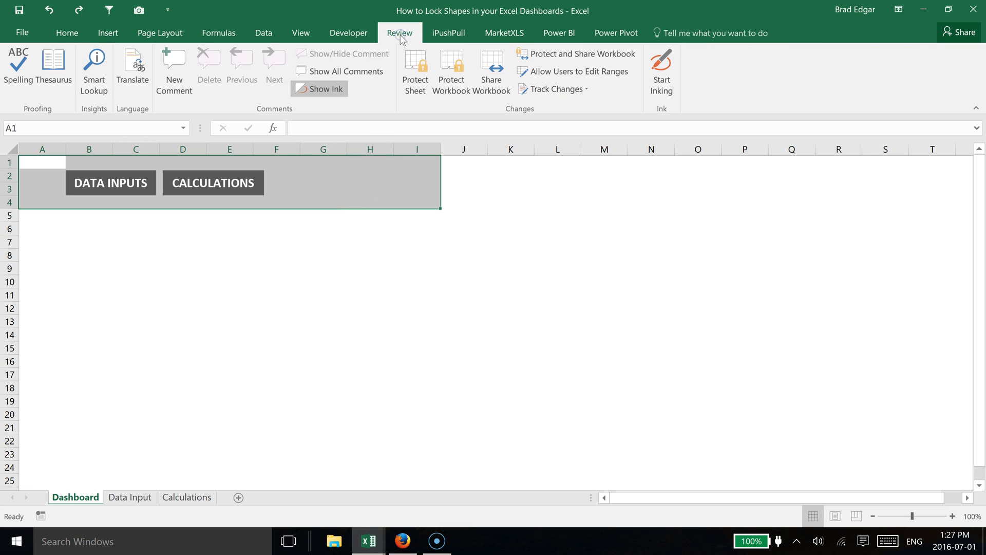
pyautogui.moveTo(415, 68)
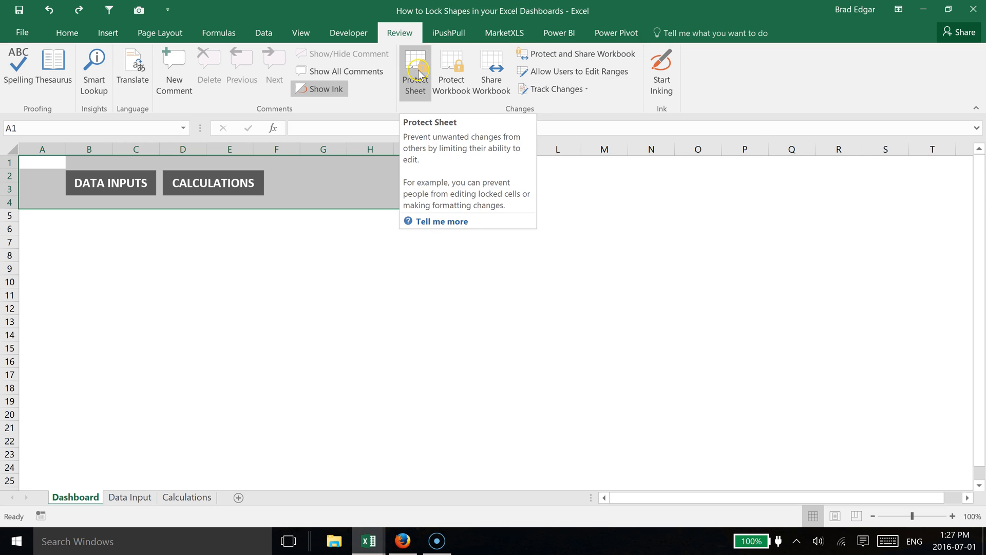
pyautogui.click(415, 71)
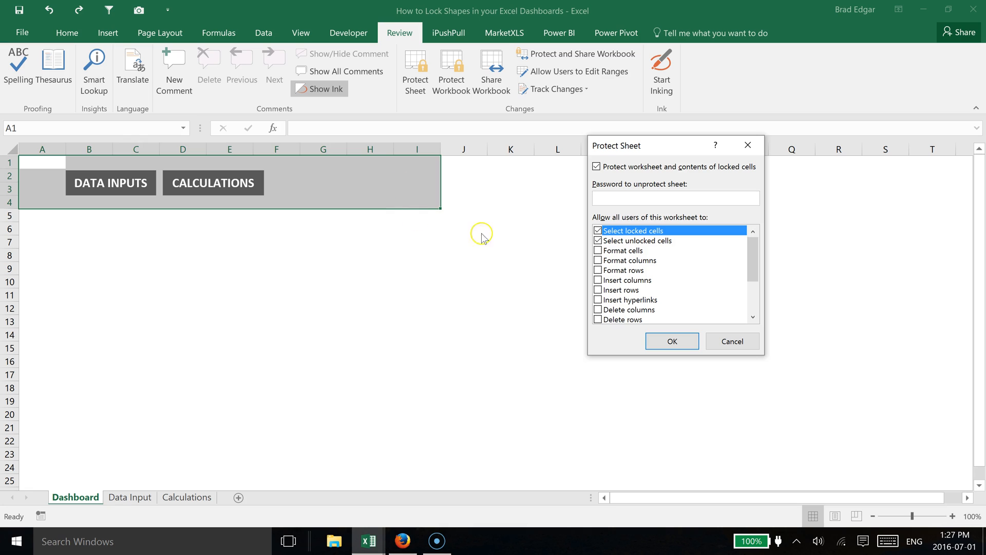
pyautogui.moveTo(231, 189)
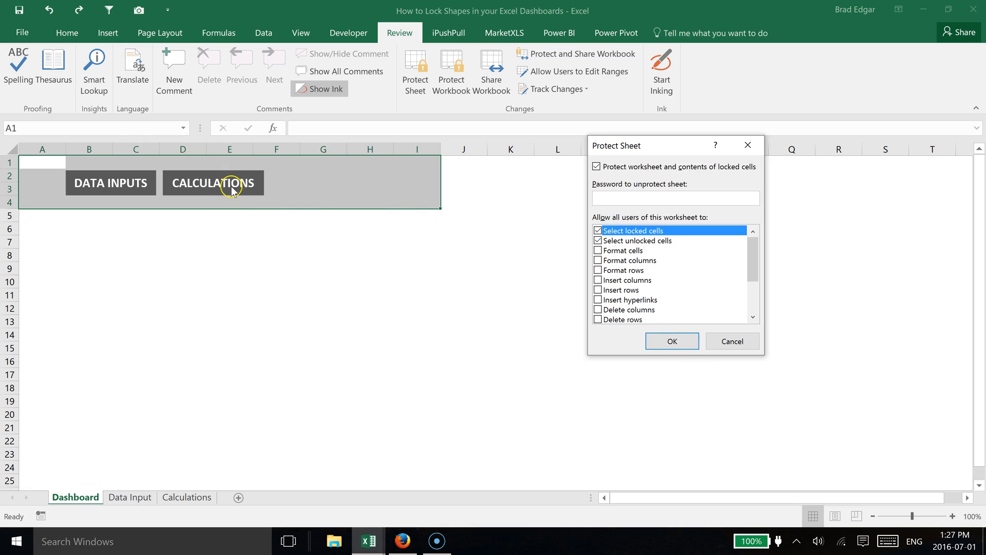
pyautogui.moveTo(522, 276)
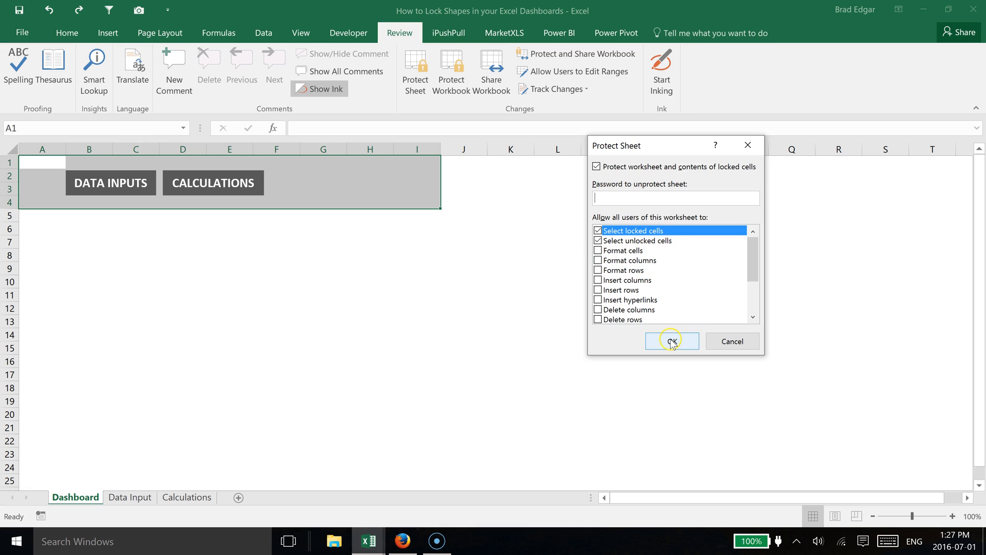
pyautogui.click(672, 341)
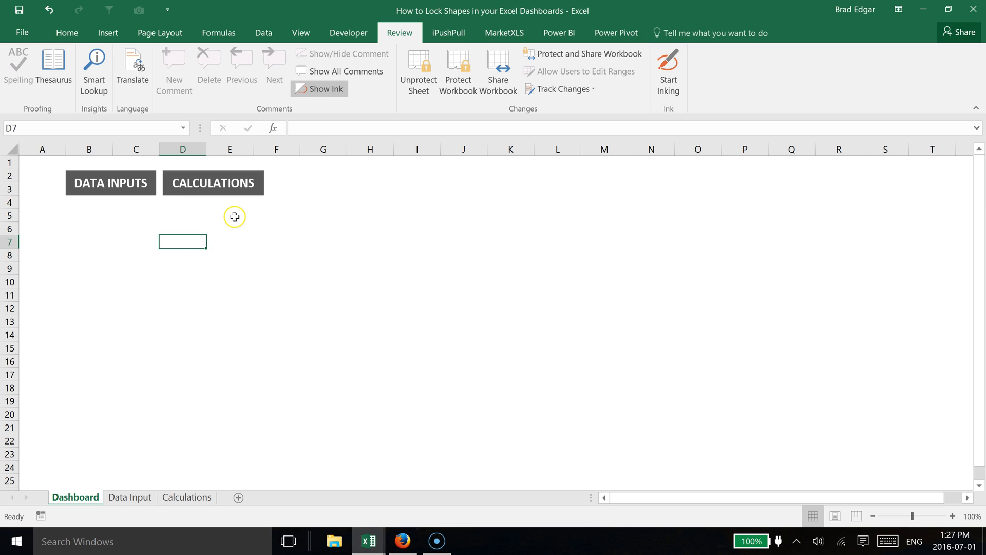
pyautogui.moveTo(201, 213)
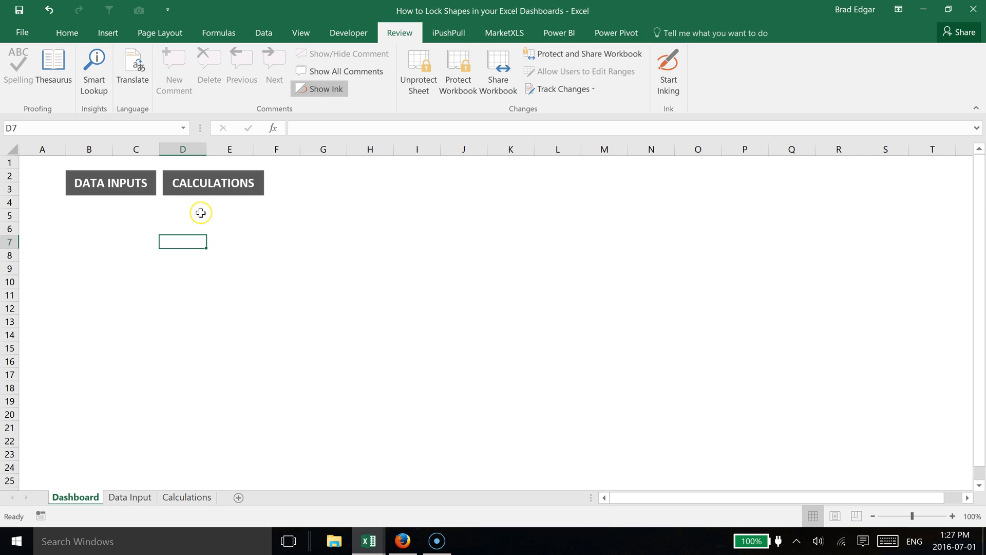
pyautogui.moveTo(117, 179)
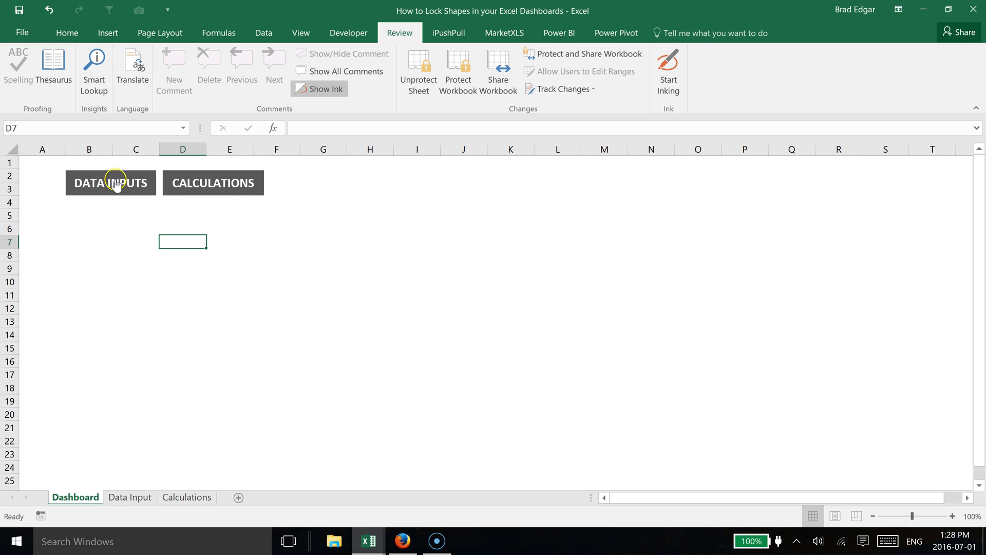
# Follow the DATA INPUTS link, return to Dashboard, then follow the CALCULATIONS link.
pyautogui.click(129, 498)
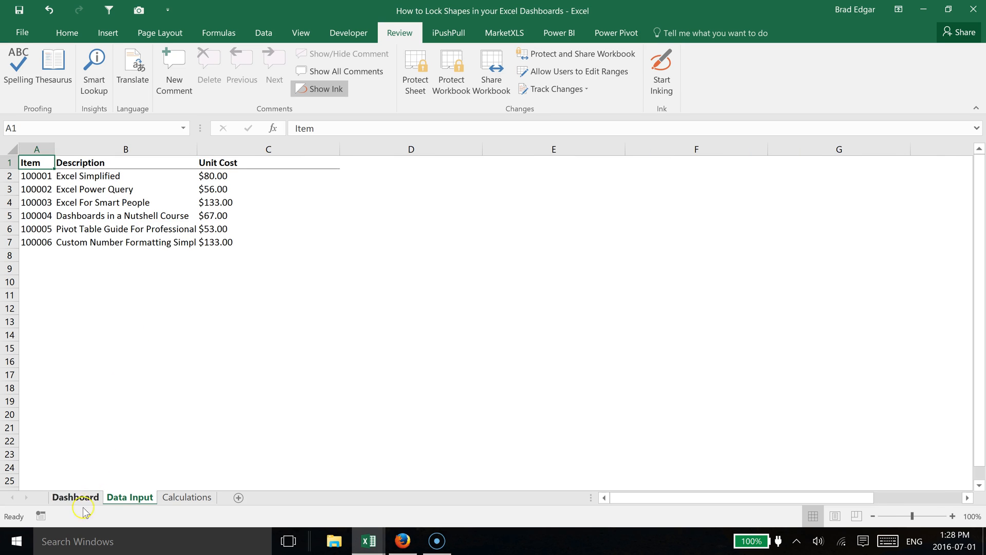
pyautogui.click(187, 497)
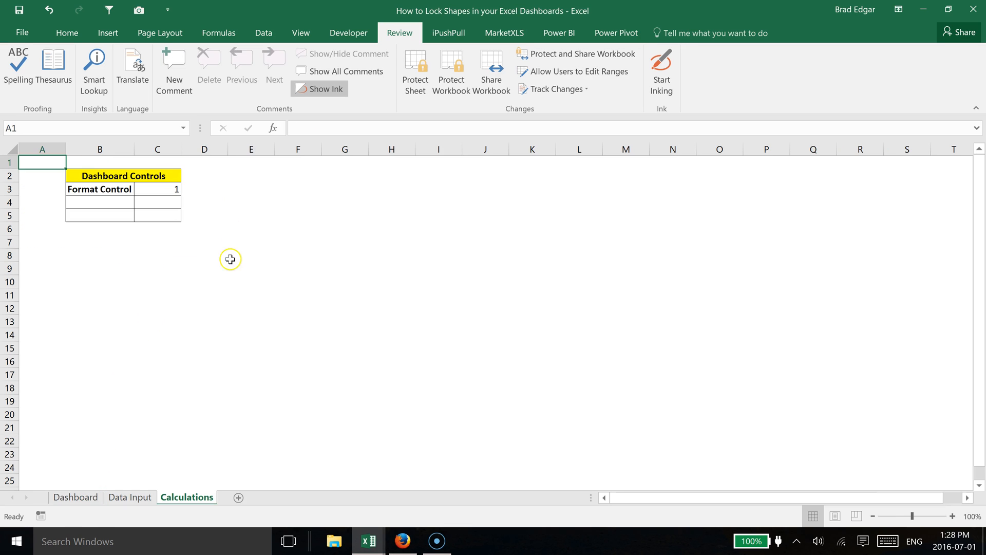
pyautogui.click(75, 497)
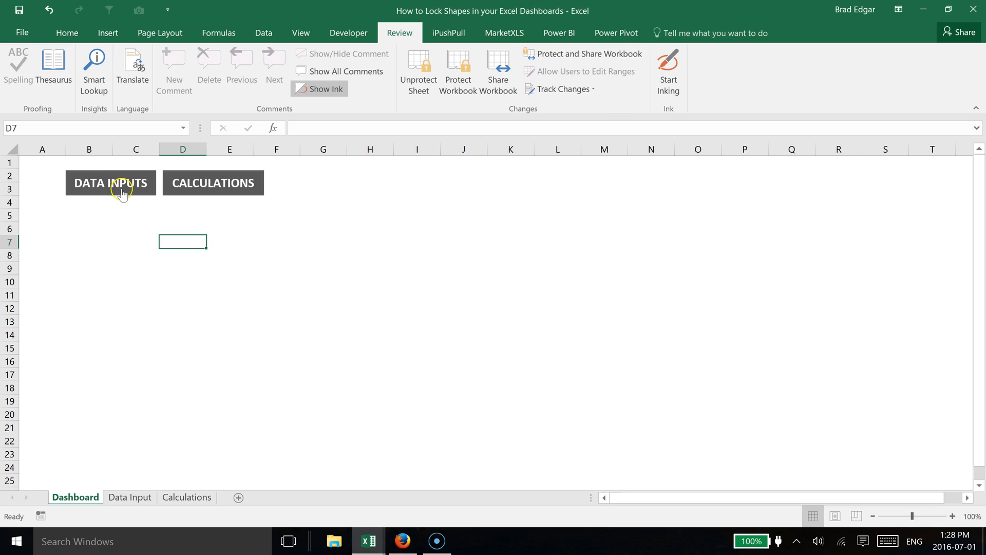
pyautogui.moveTo(216, 197)
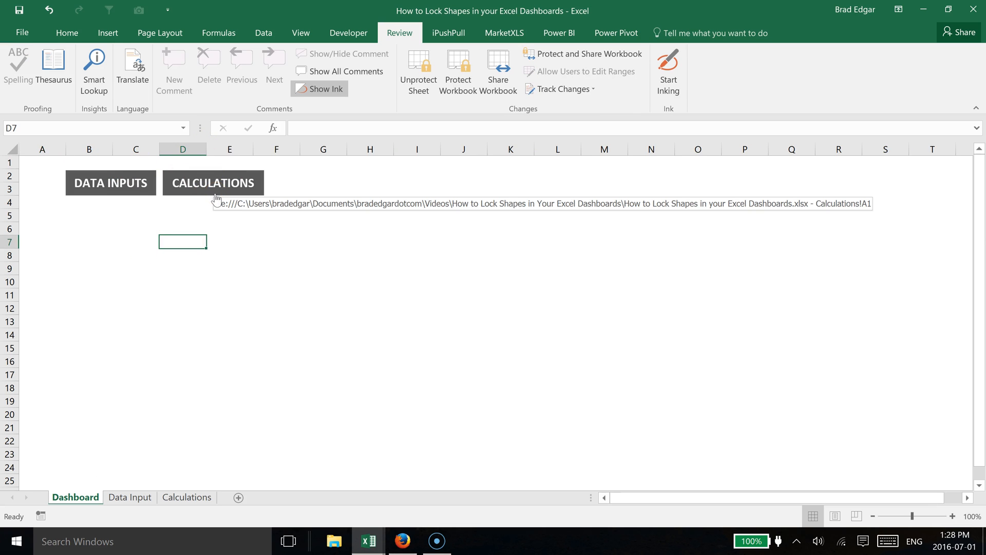
pyautogui.click(237, 192)
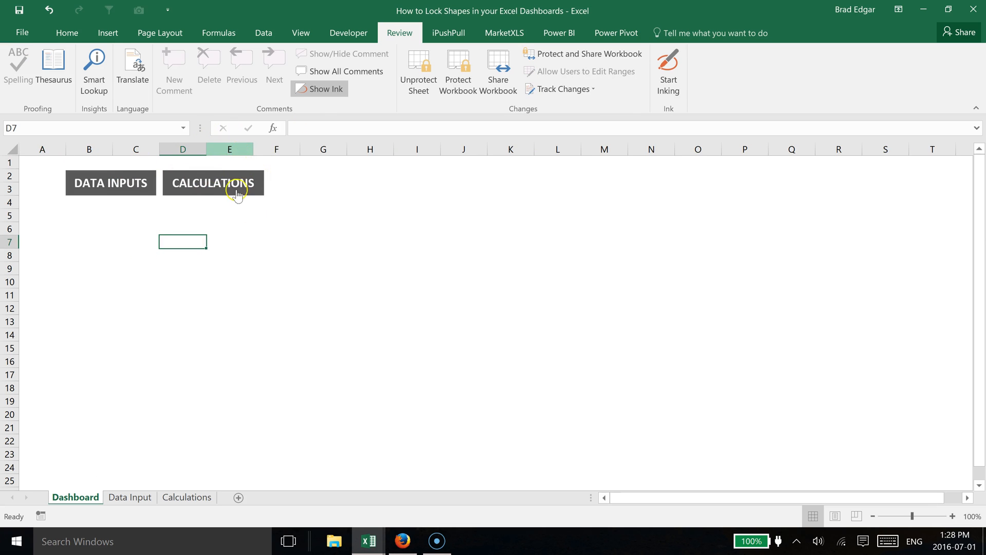